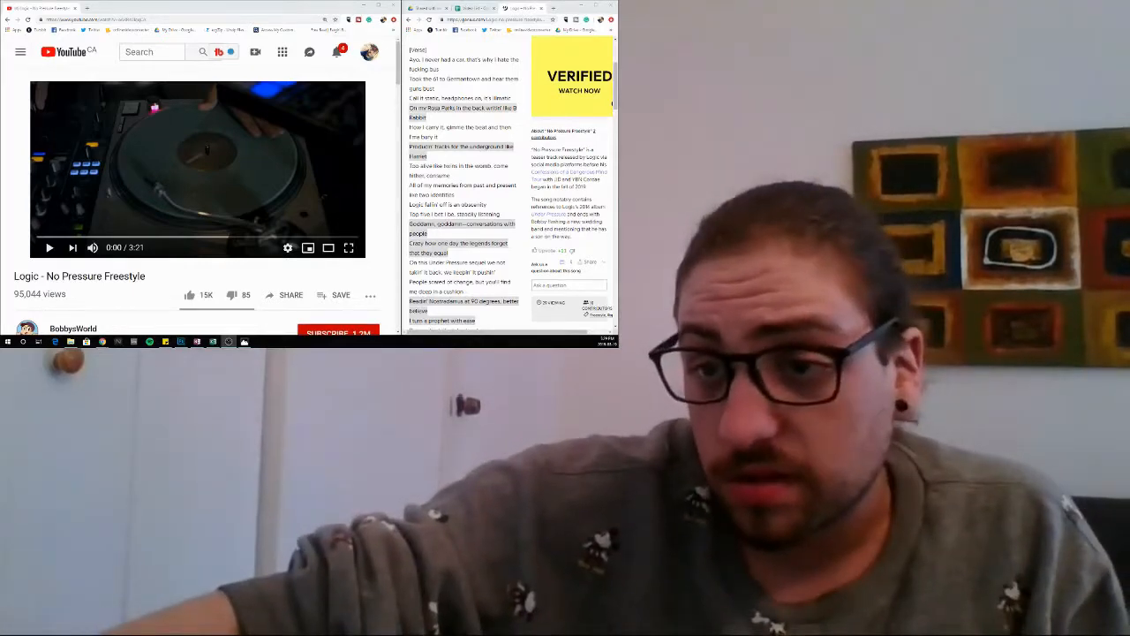
Play Logic's No Pressure Freestyle video and pause it at 0:16.
click(50, 247)
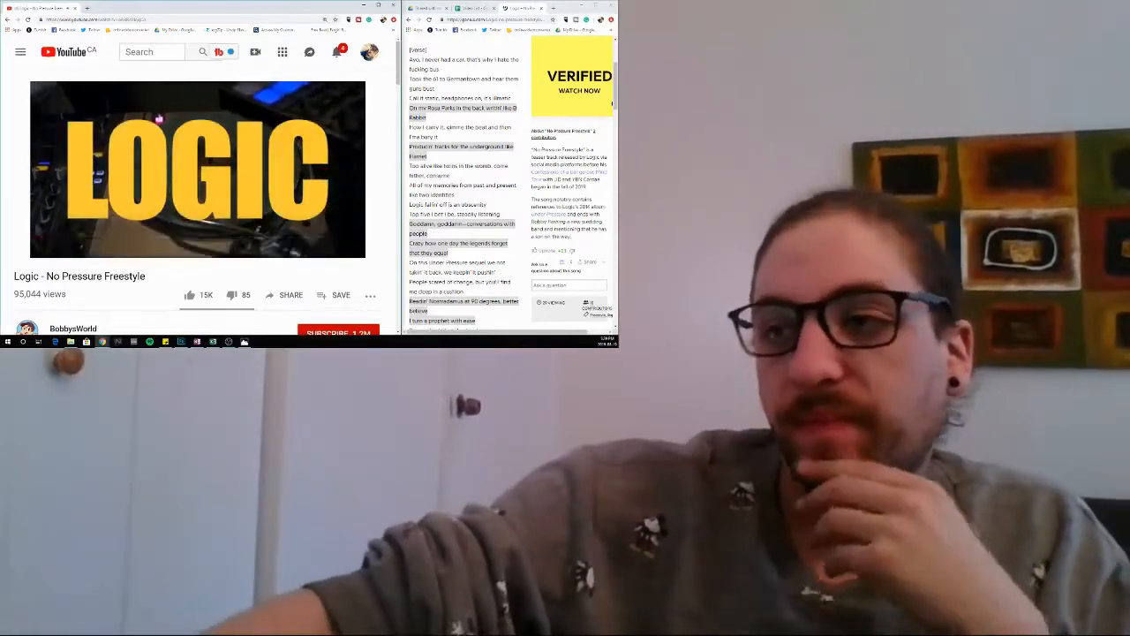
click(197, 168)
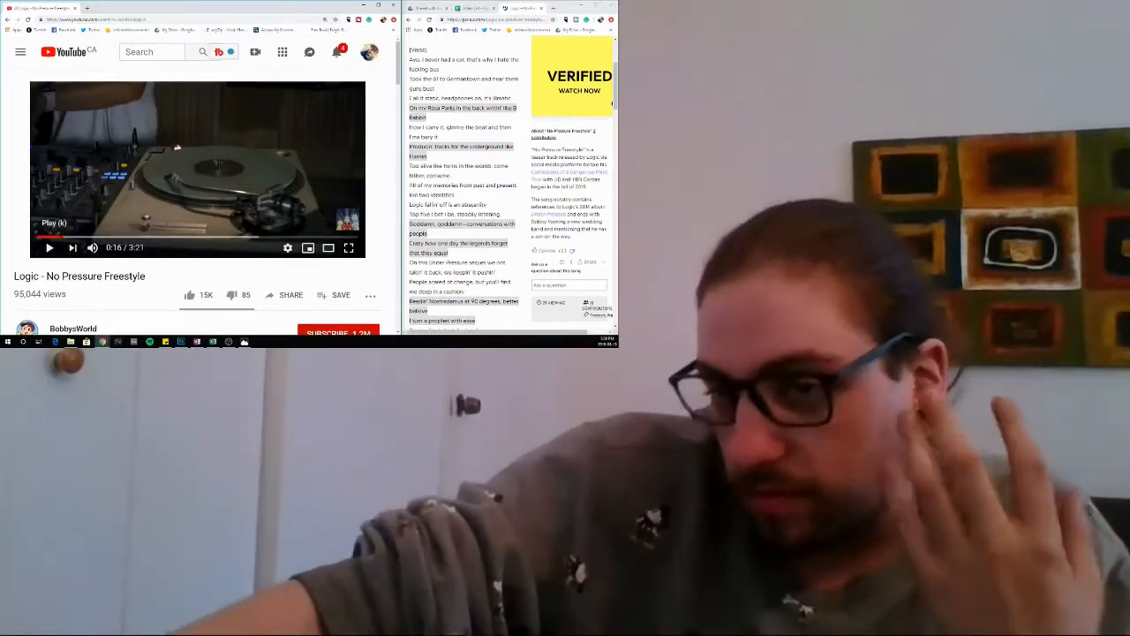
Resume the freestyle, pause to comment, then continue playback past 0:41.
click(49, 248)
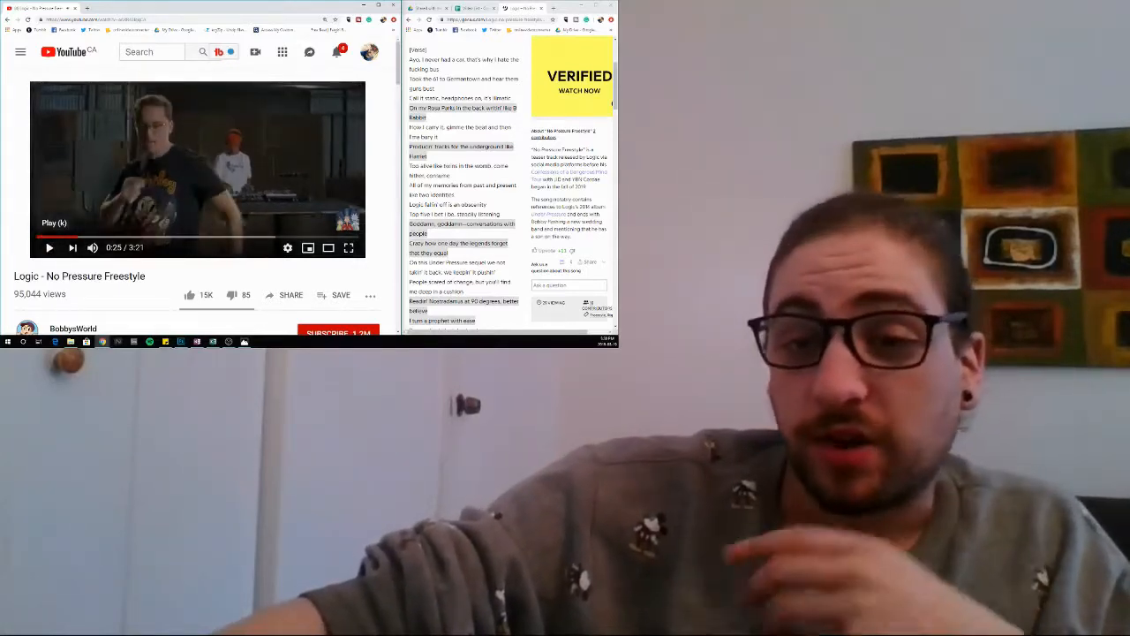
click(49, 248)
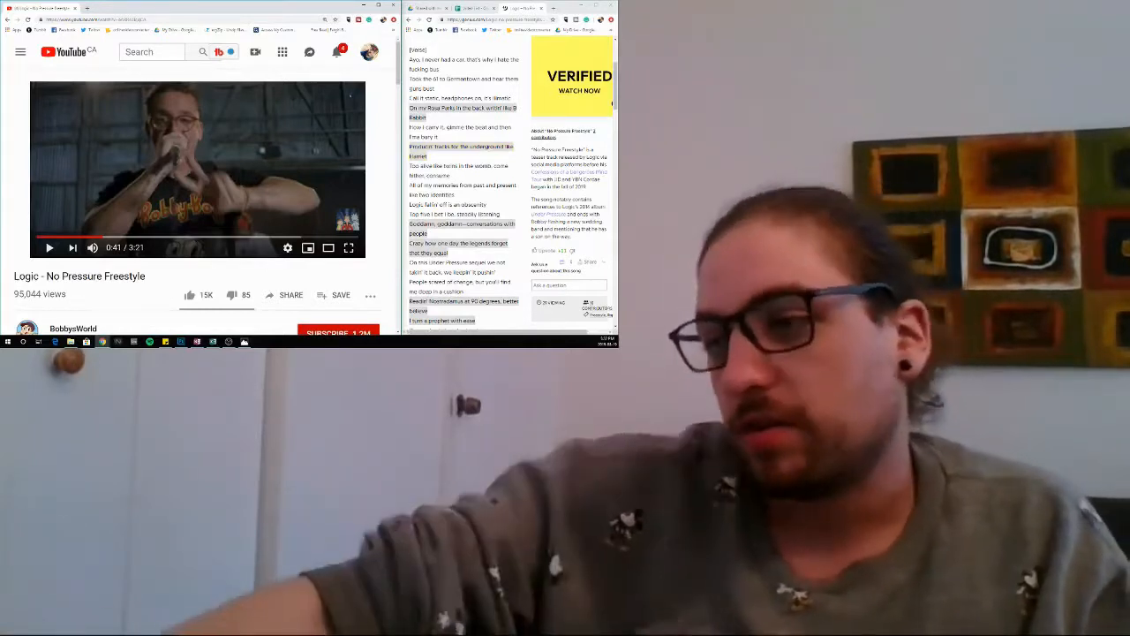
click(49, 248)
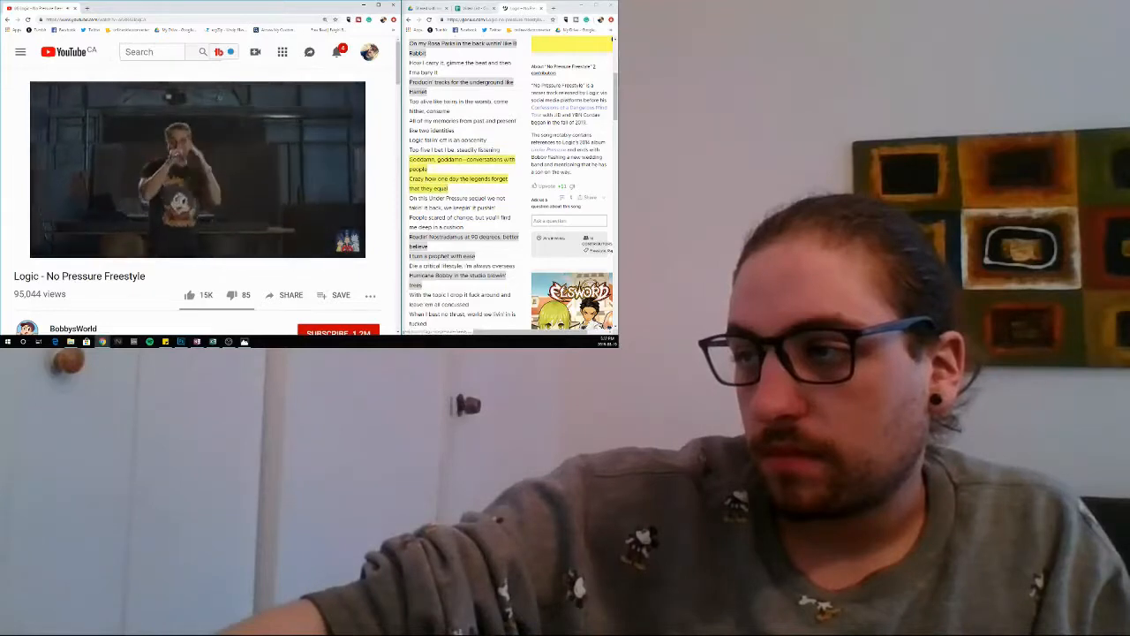
Select the 'Top five I bet I be, steadily flowing' lyric line on Genius.
click(197, 170)
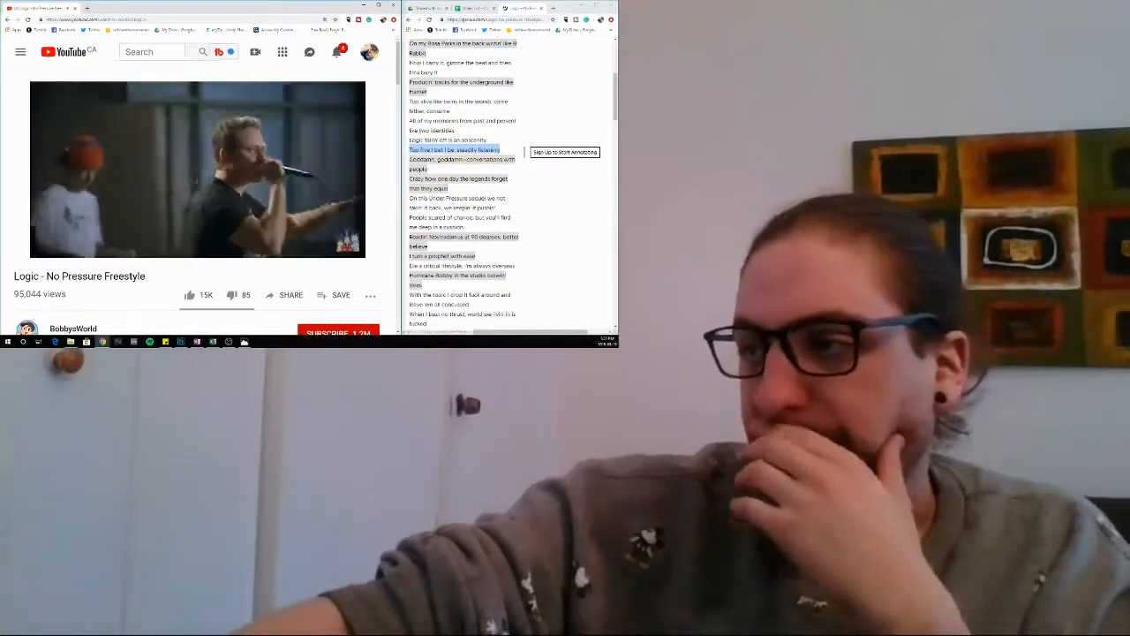
Scroll the Genius lyrics down to 'I live by the beat, I die by the beat'.
scroll(down, 3)
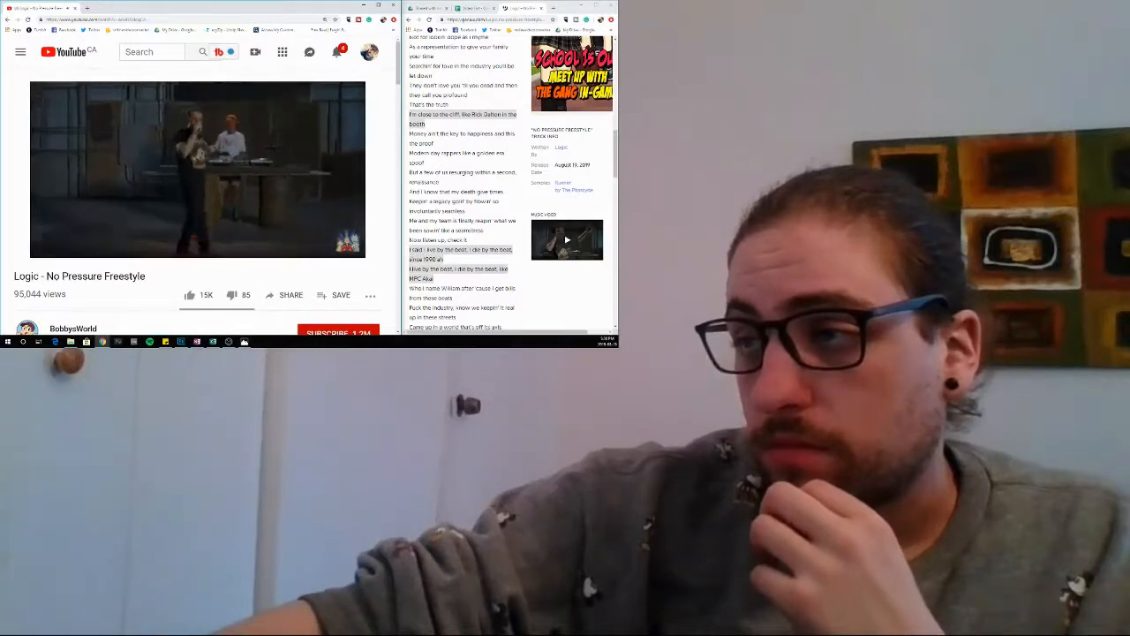
Toggle playback of the freestyle video, resuming it from 2:15.
click(198, 169)
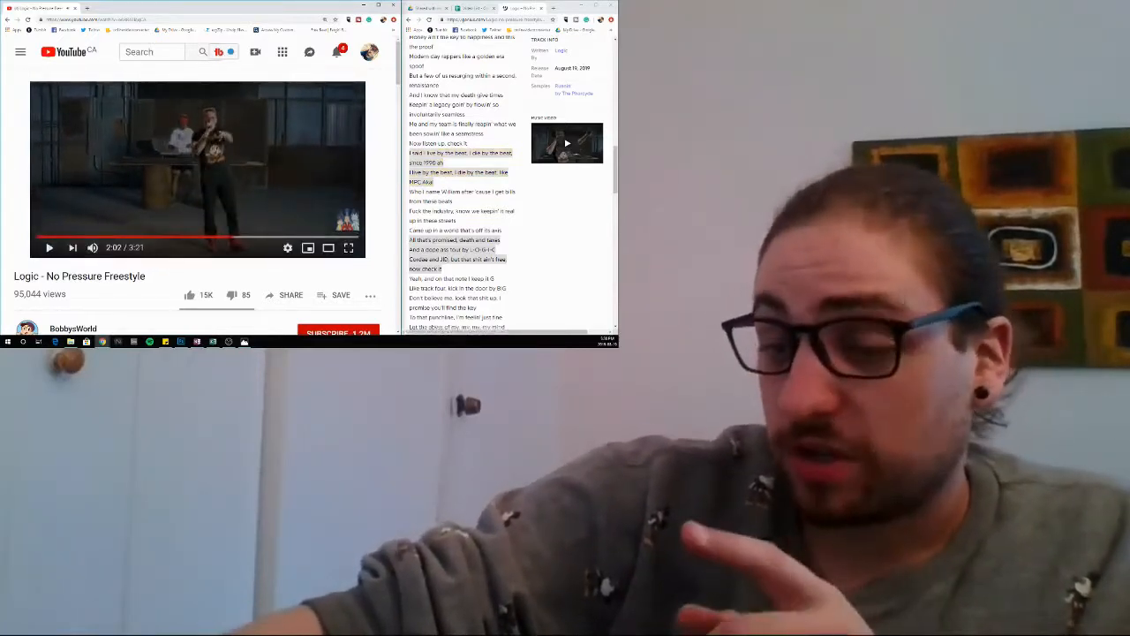
click(50, 247)
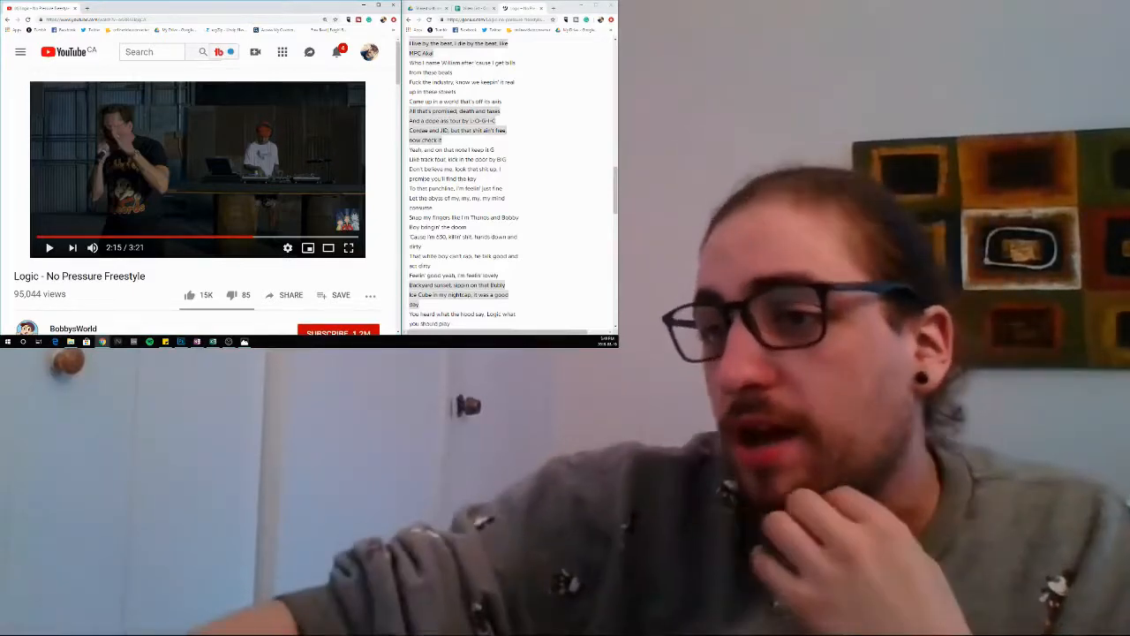
click(49, 247)
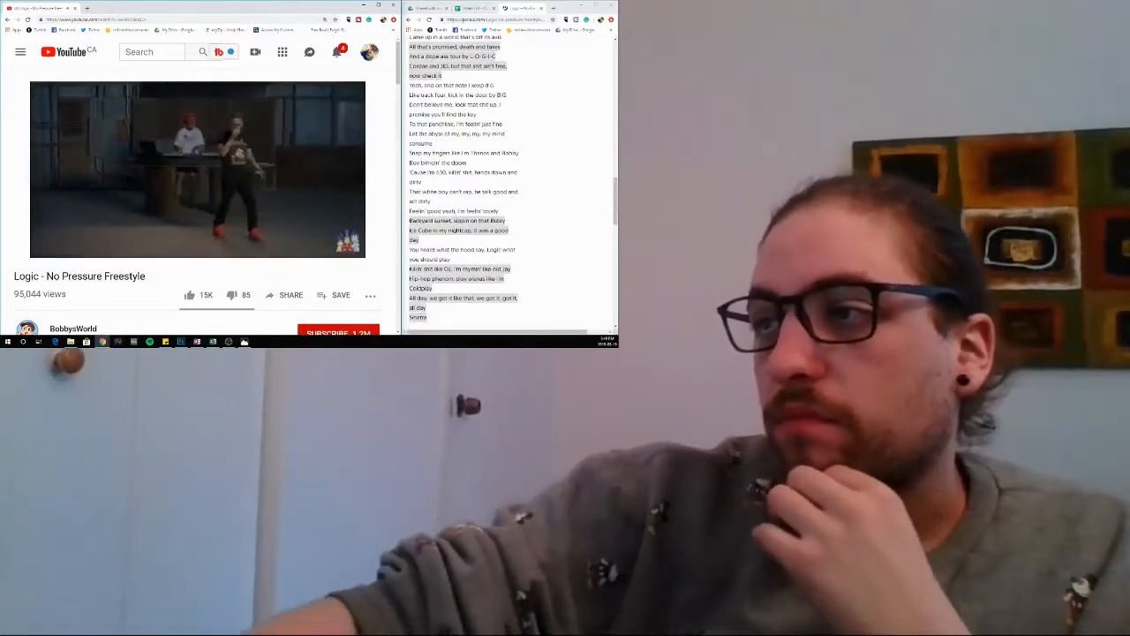
mouse_move(198, 169)
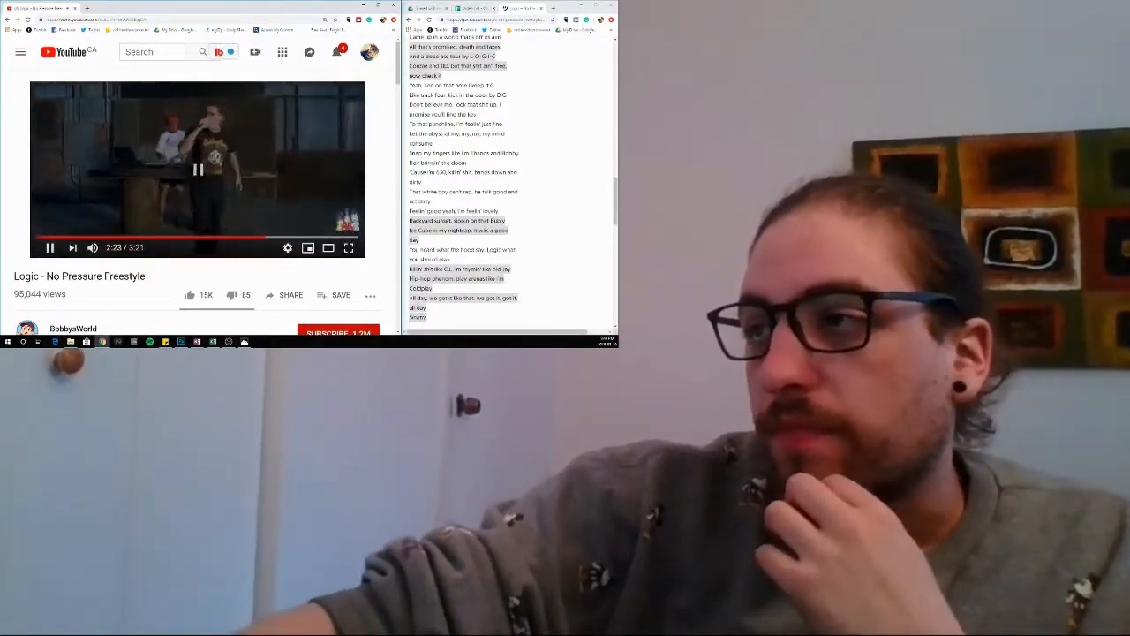
Pause the freestyle video at 2:50 on the 'Killin' shit like OJ' line.
click(49, 247)
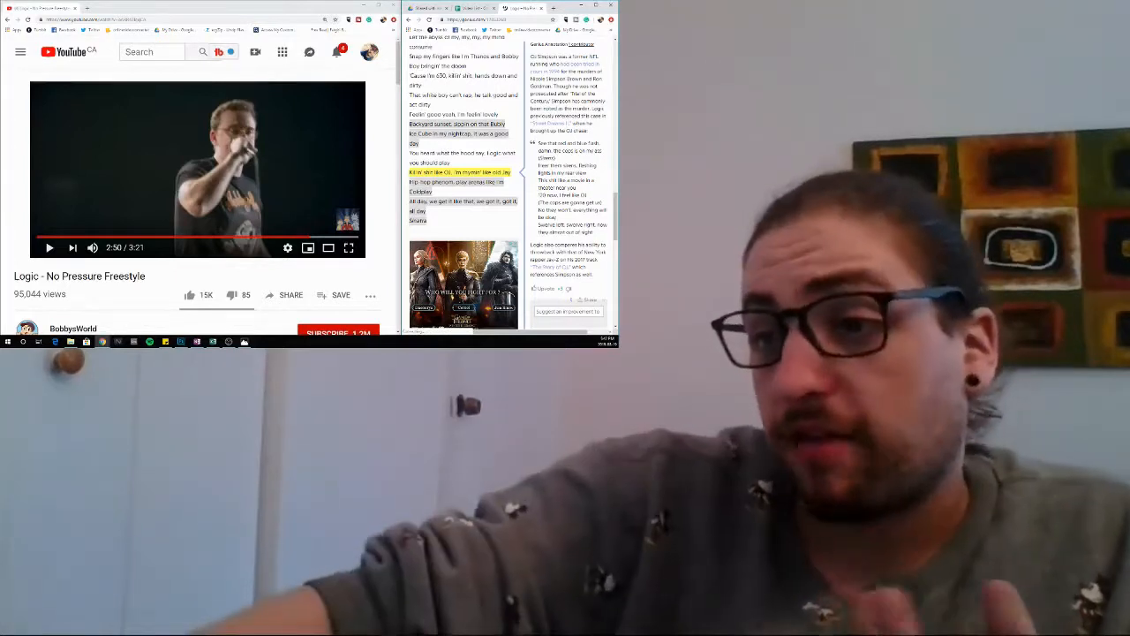
Scroll the Genius lyrics down to the [Outro] ending 'That's it, yeah'.
scroll(down, 3)
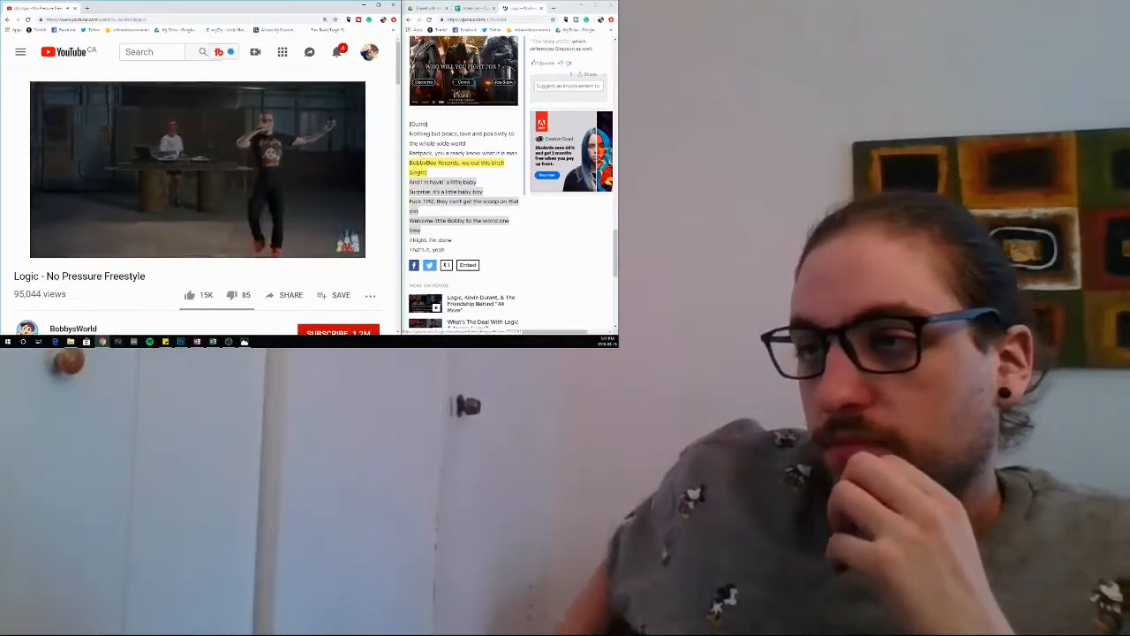
click(196, 169)
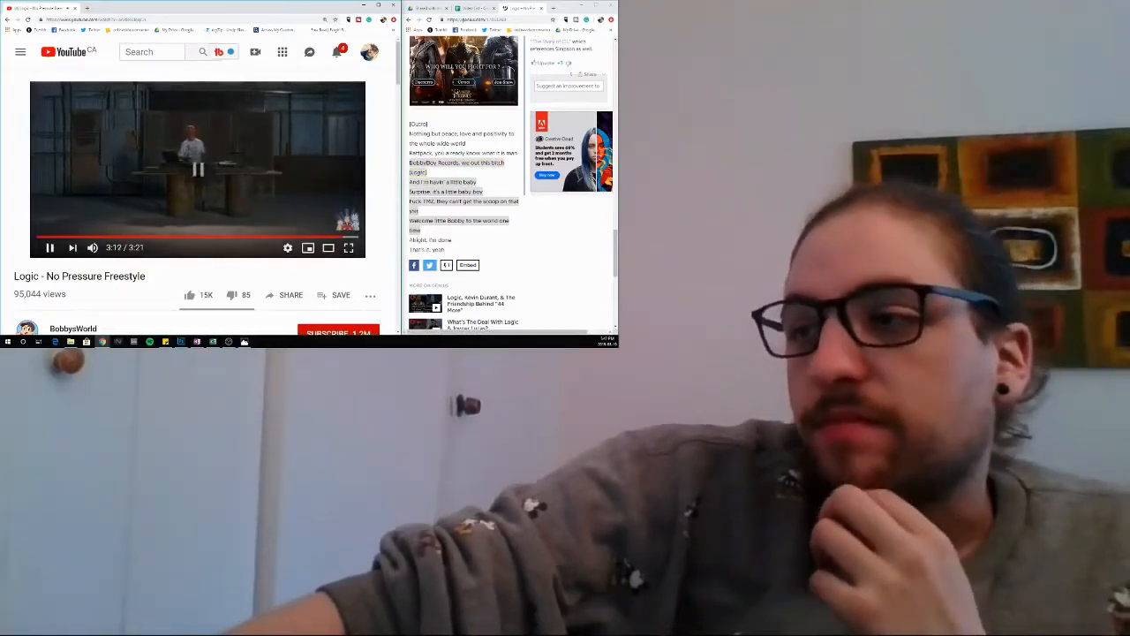
click(50, 247)
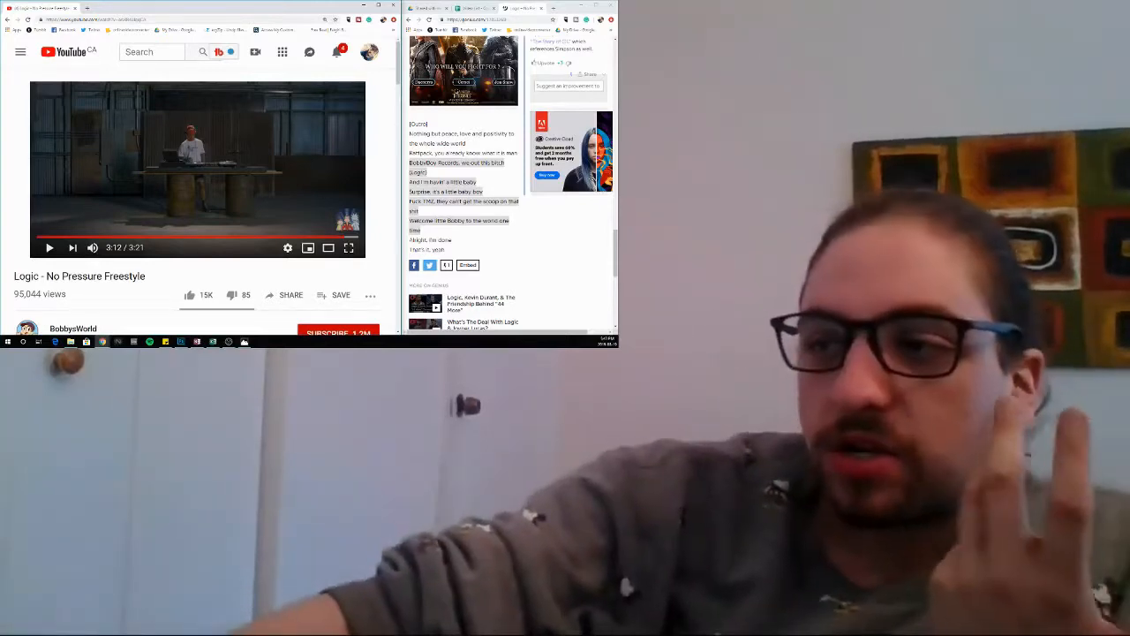
click(50, 248)
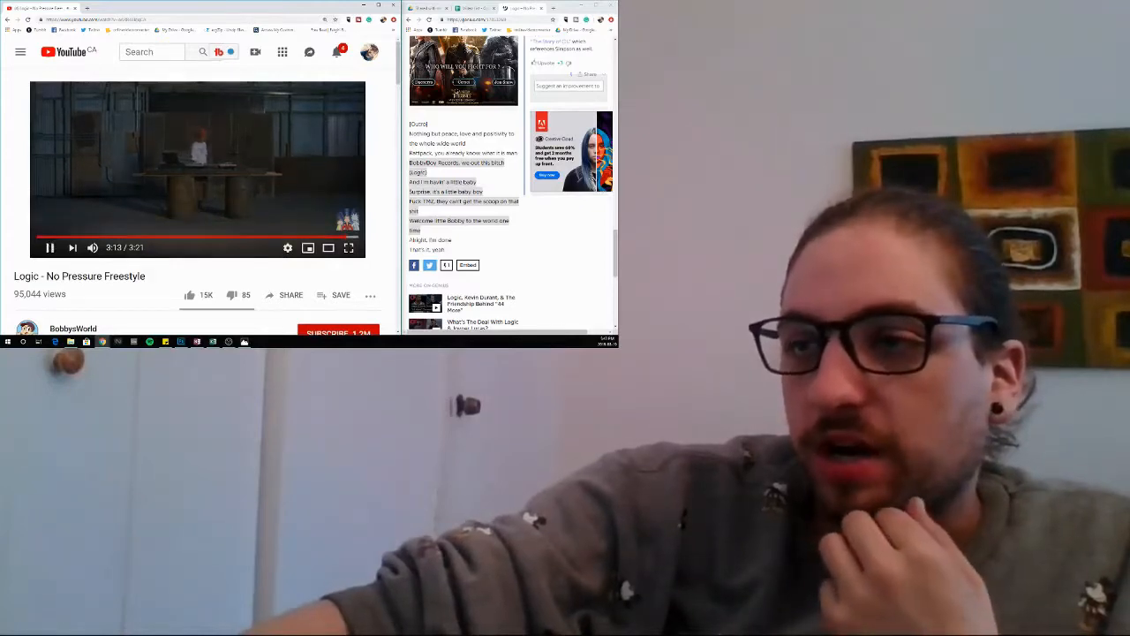